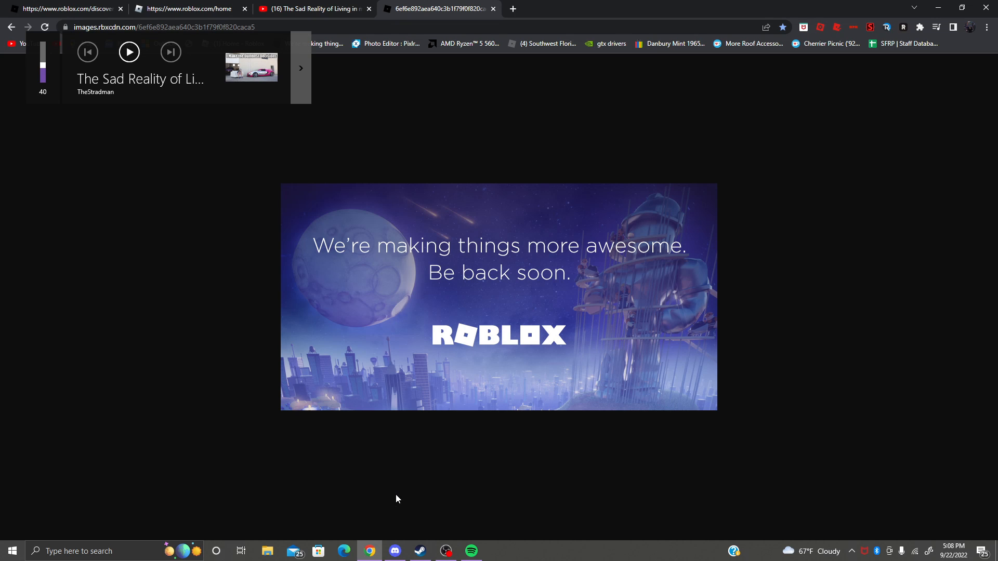
mouse_move(410, 469)
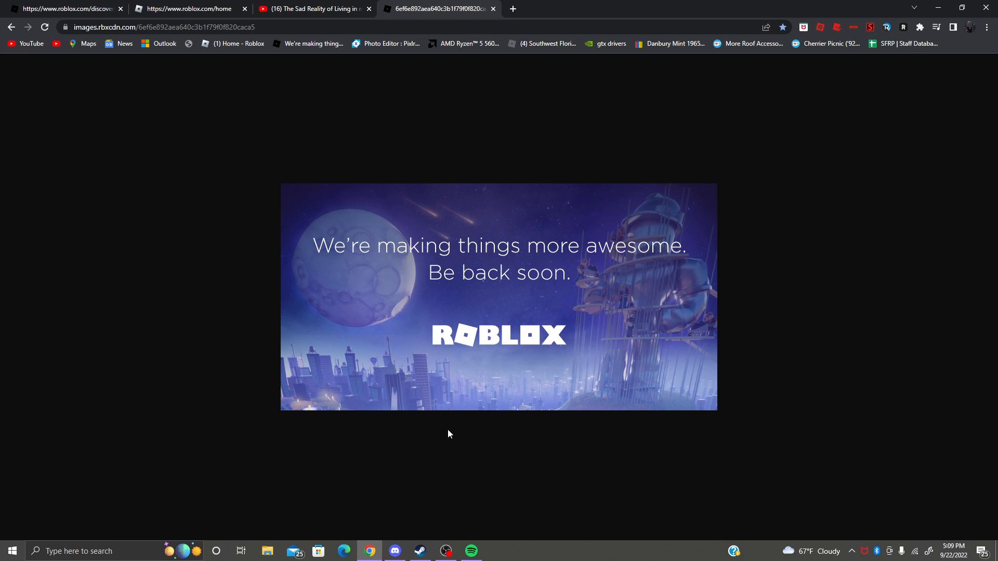
mouse_move(115, 6)
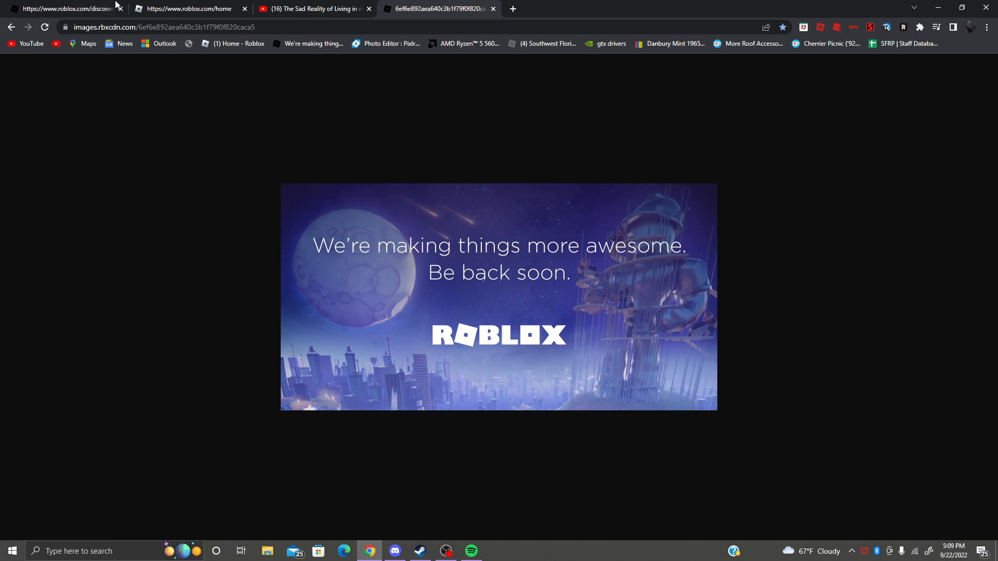
Step: Flip between the roblox.com/home and maintenance image tabs, then reload the 502 home page
click(184, 8)
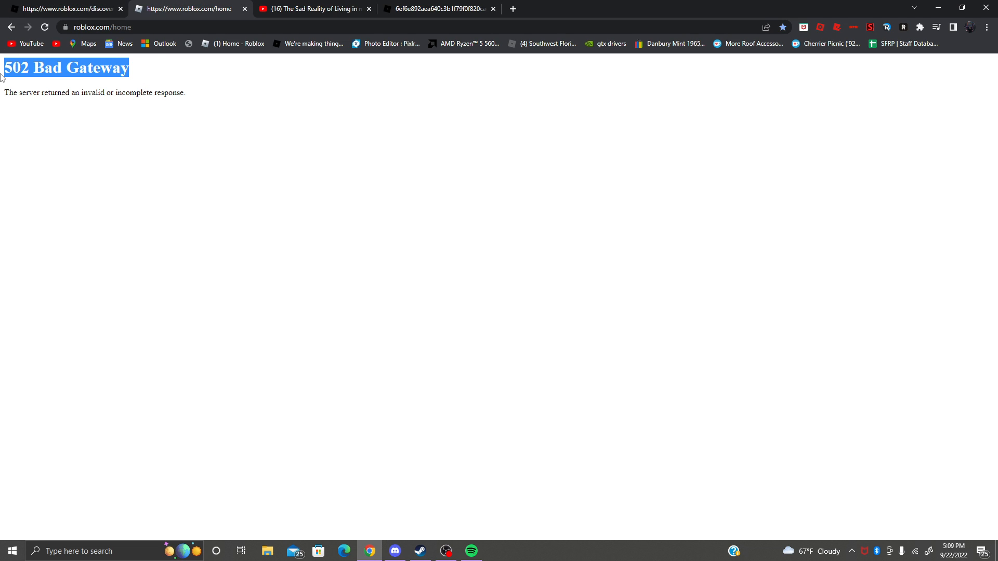
click(368, 139)
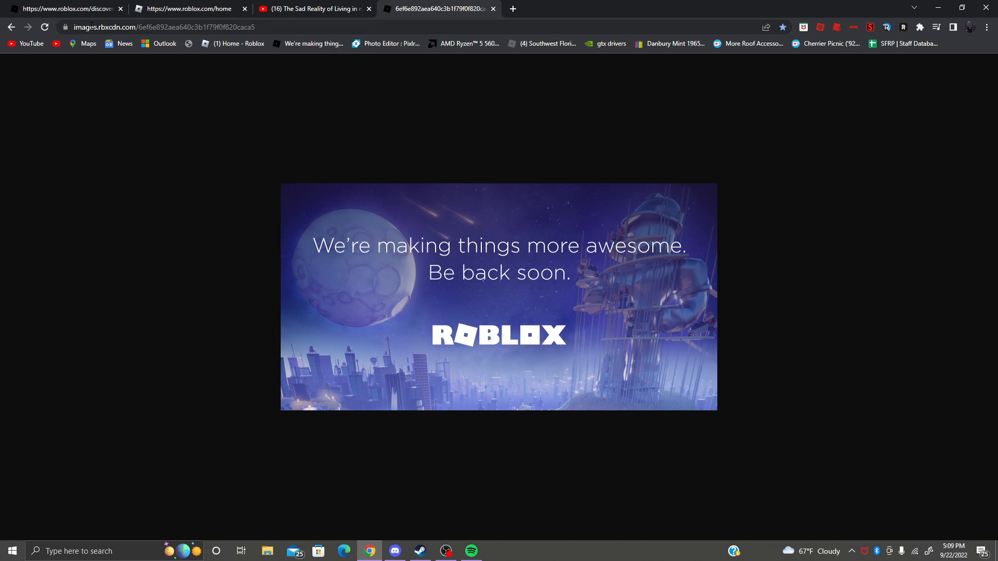
click(184, 8)
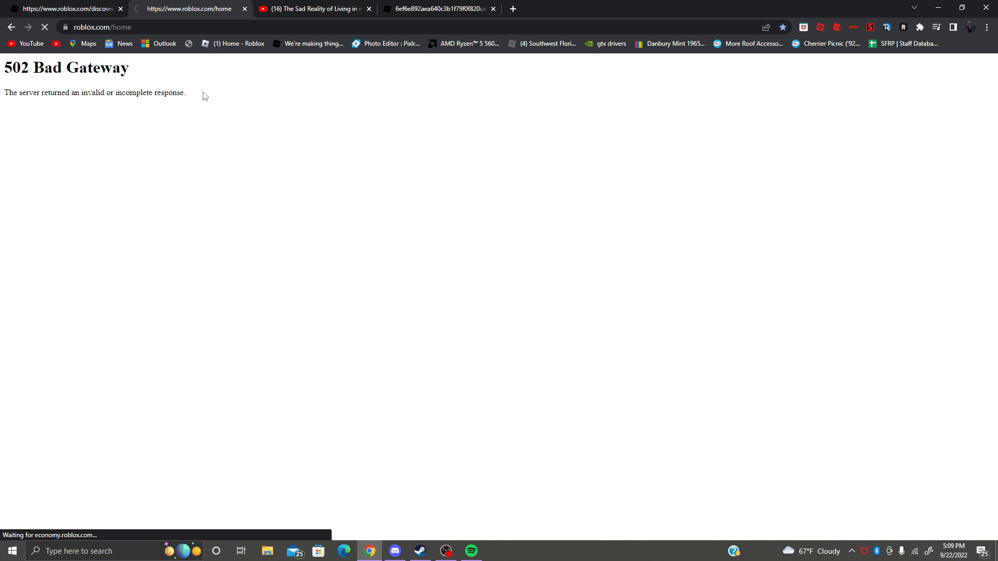
click(446, 551)
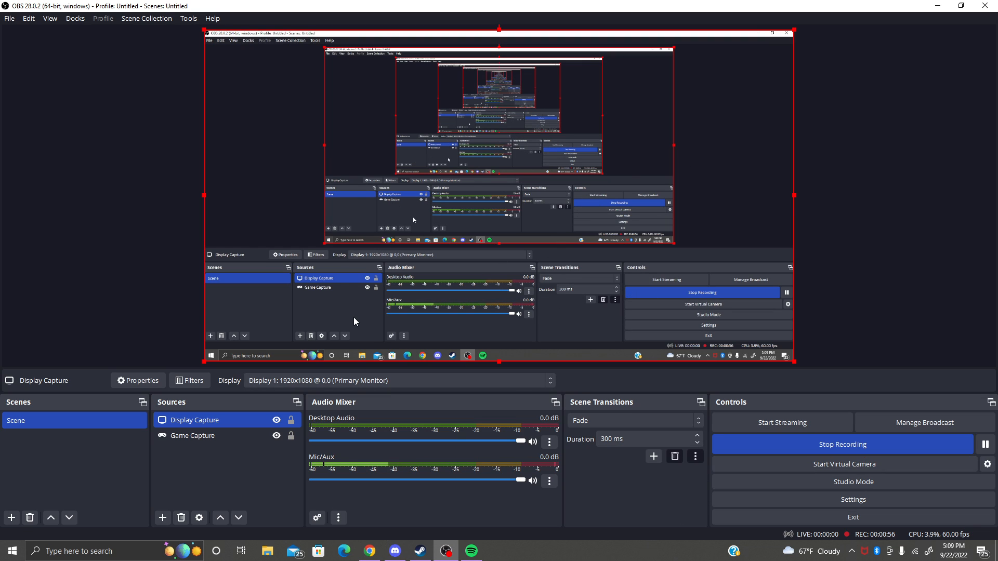
mouse_move(431, 522)
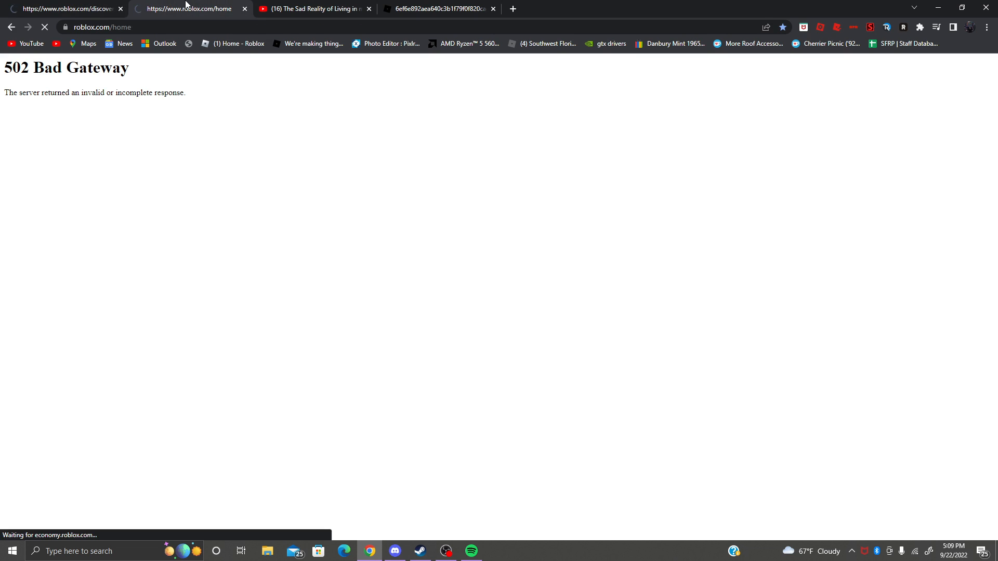
Step: Return to the images.rbxcdn.com Roblox maintenance image tab
click(436, 8)
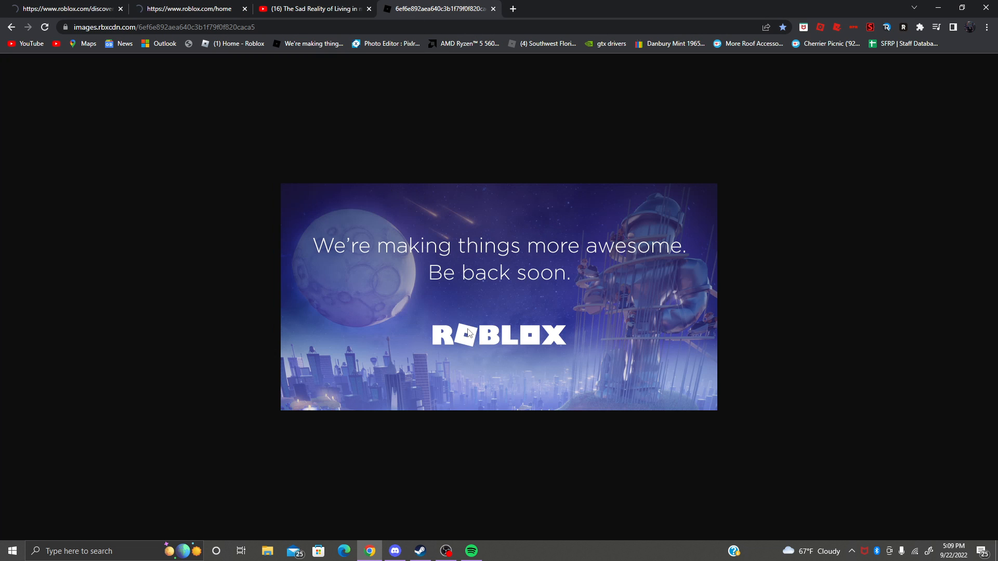